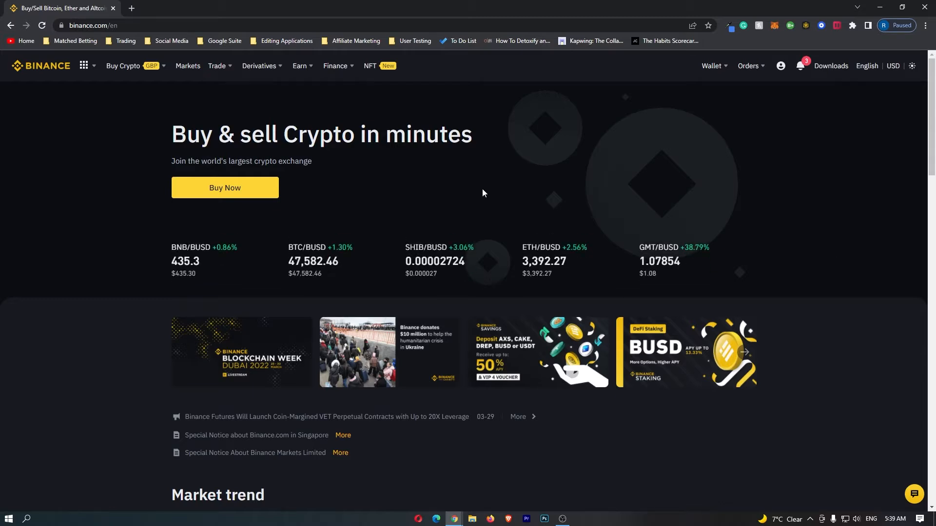
pyautogui.moveTo(169, 117)
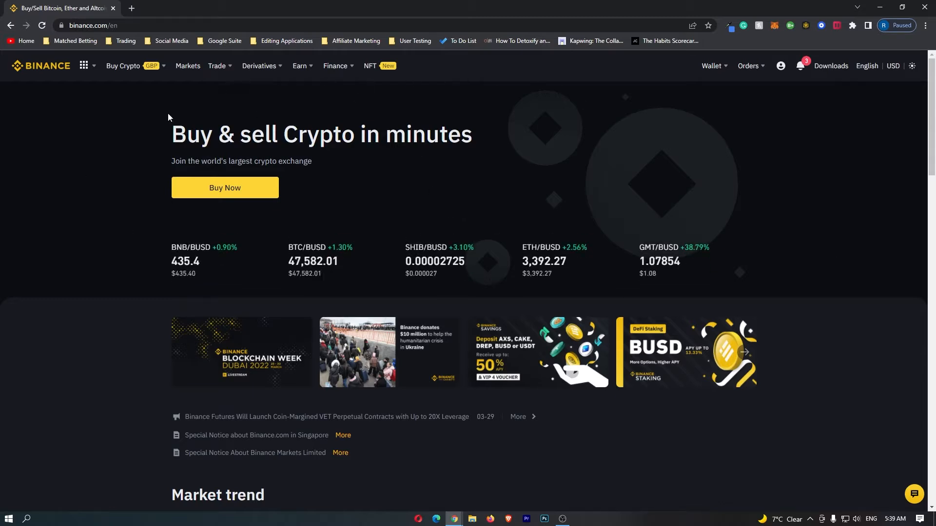
pyautogui.moveTo(888, 365)
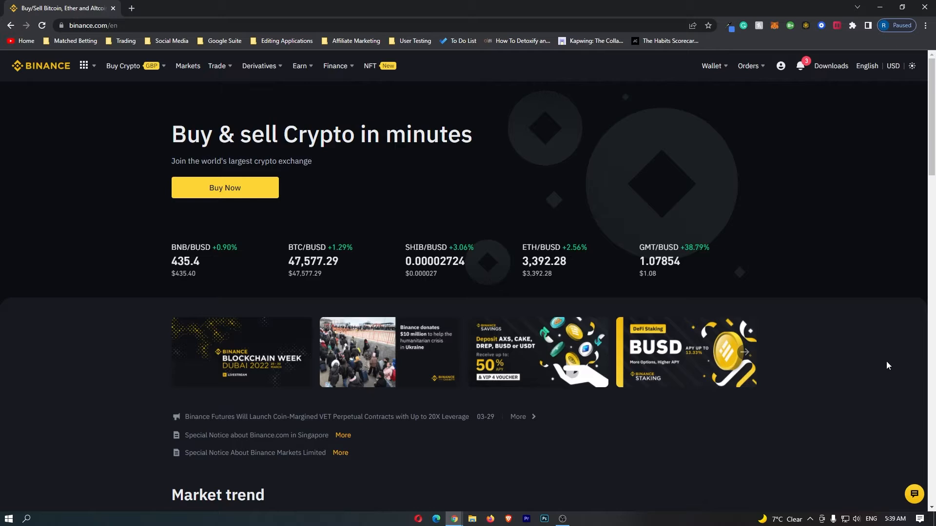
# - Go from the Trade menu to the Convert & OTC Portal page
pyautogui.click(216, 66)
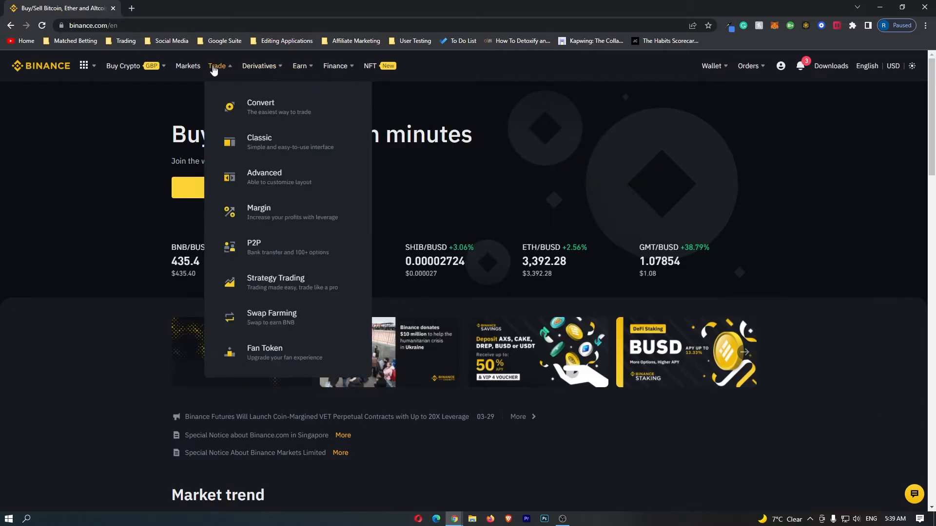
pyautogui.moveTo(249, 105)
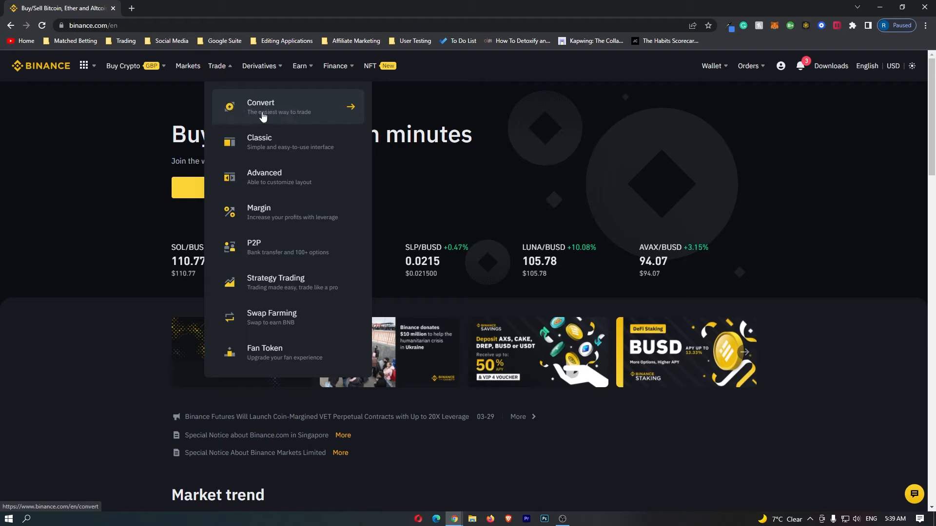
pyautogui.click(261, 106)
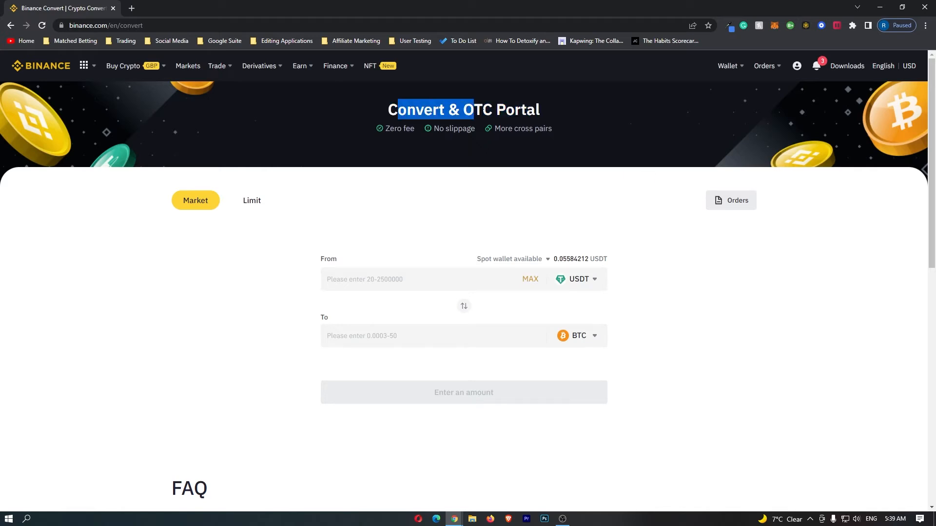
pyautogui.click(559, 117)
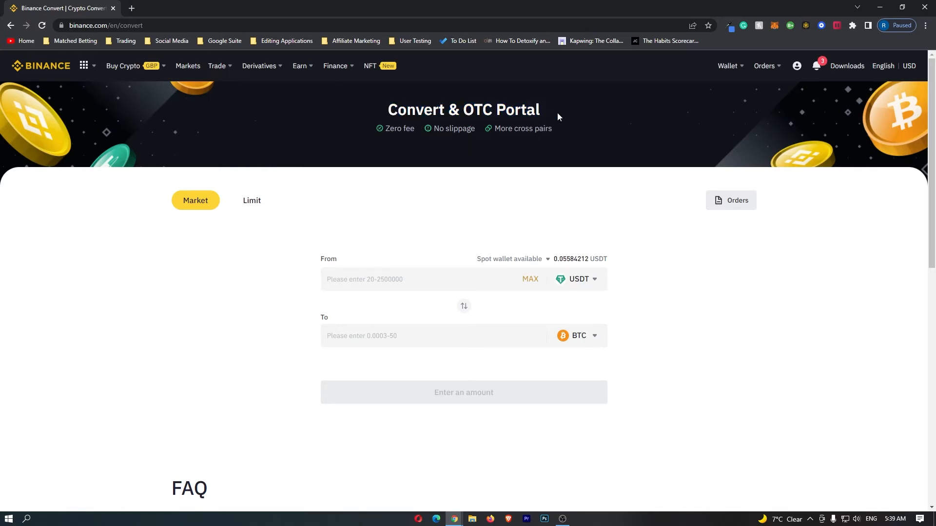
pyautogui.moveTo(549, 155)
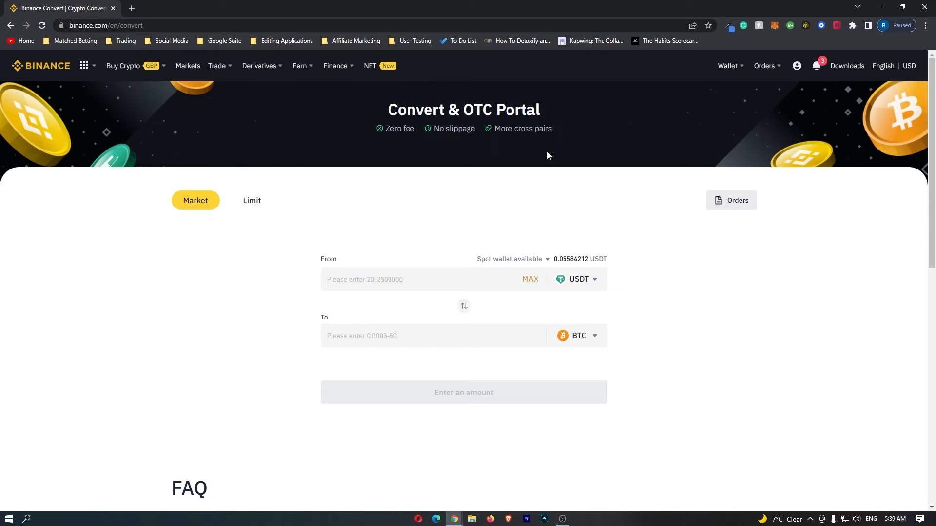
pyautogui.moveTo(300, 385)
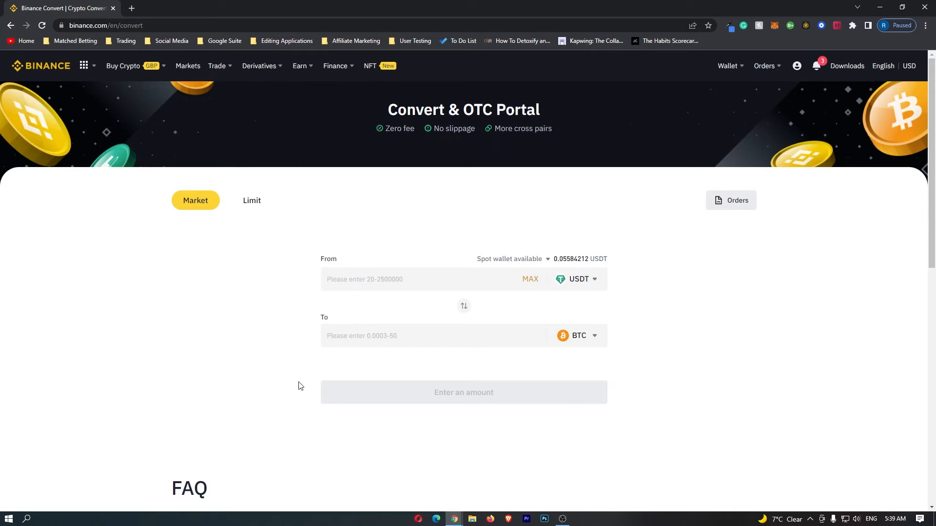
pyautogui.moveTo(599, 412)
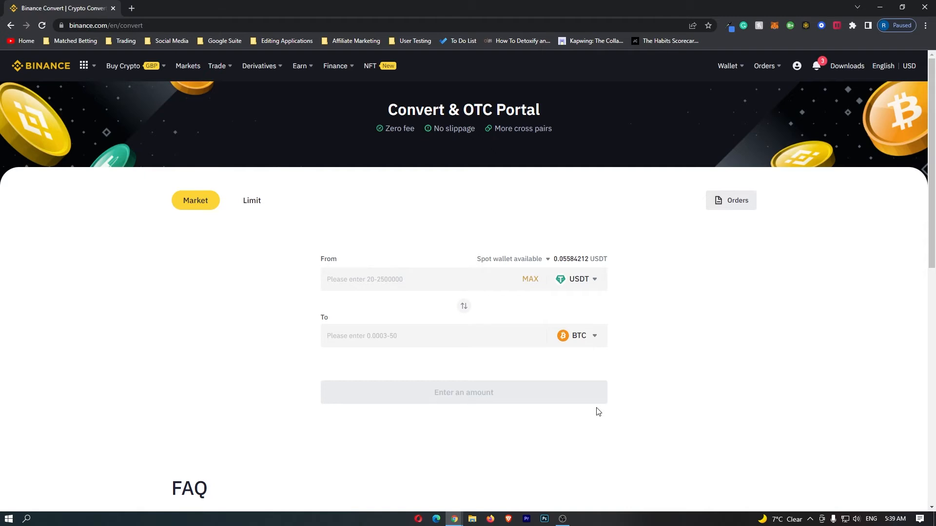
pyautogui.moveTo(612, 275)
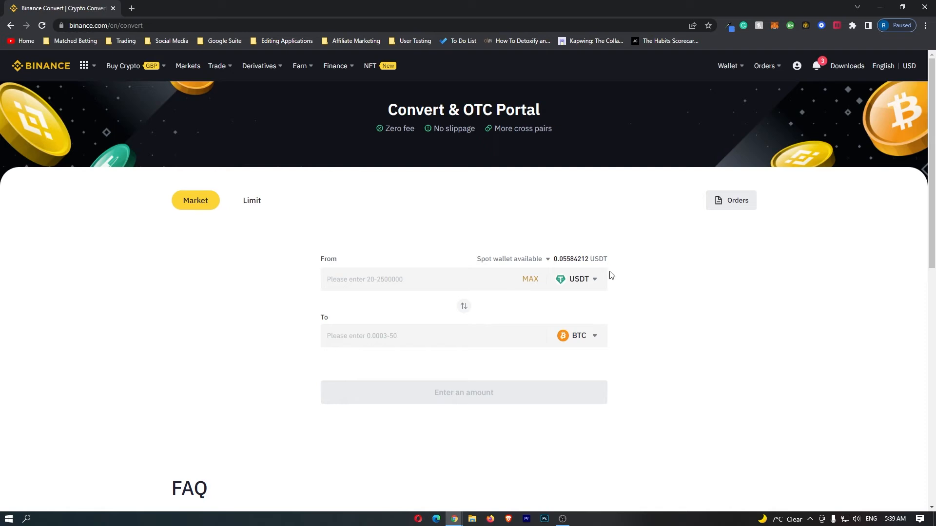
# - Set the From currency to BNB by searching 'bnb' in the currency list
pyautogui.click(579, 278)
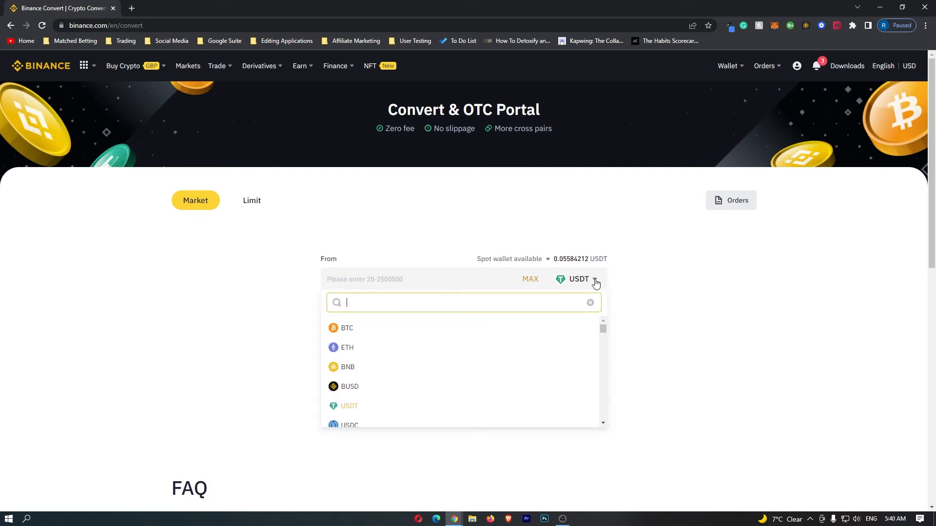
pyautogui.write('bnb')
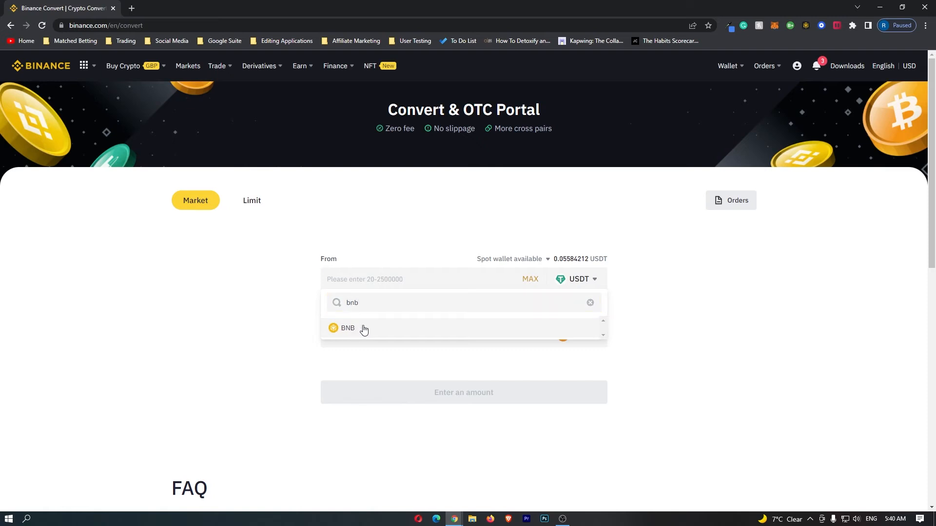
pyautogui.click(347, 327)
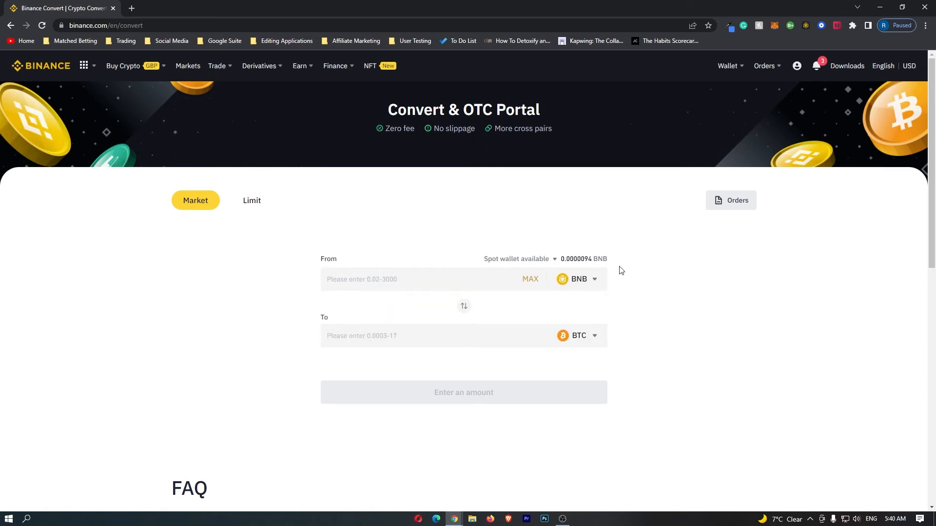
pyautogui.moveTo(596, 339)
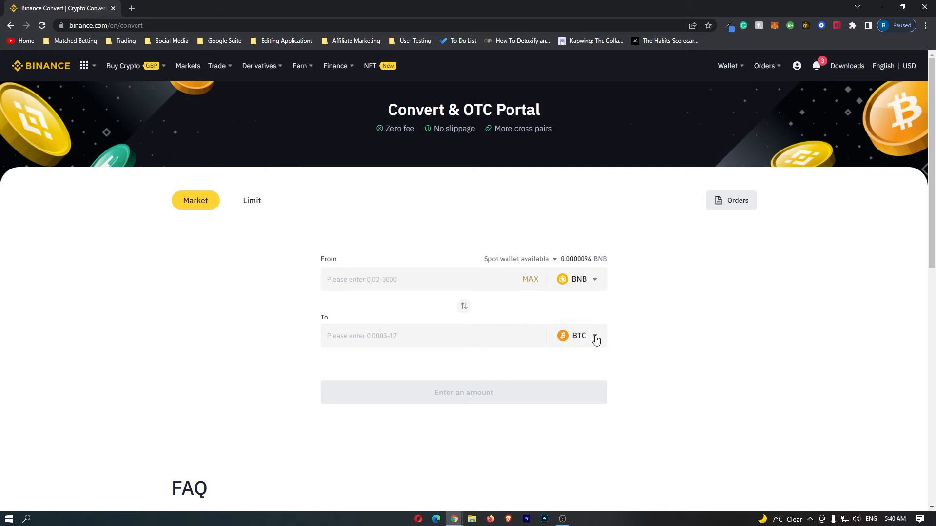
# - Set the To currency to EUR by searching 'eur' in the receiving list
pyautogui.click(596, 336)
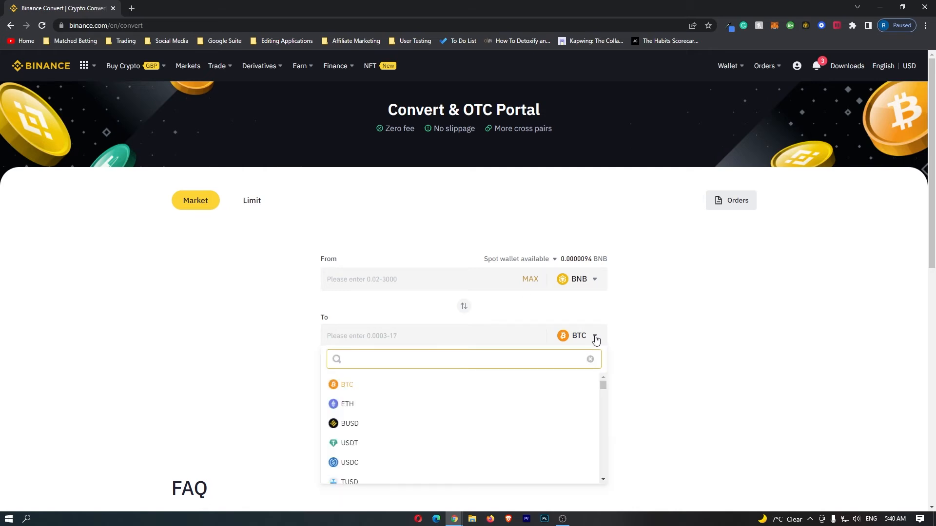
pyautogui.click(464, 359)
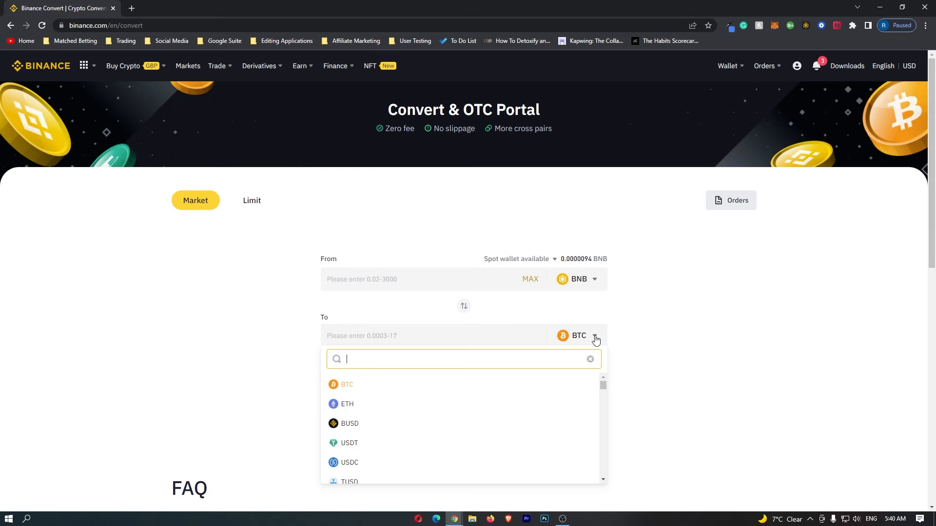
pyautogui.write('eur')
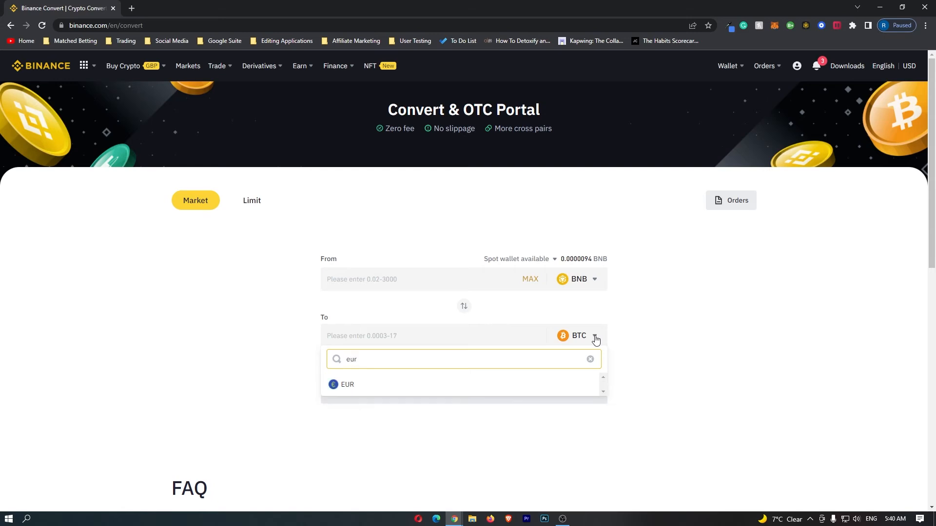
pyautogui.click(347, 385)
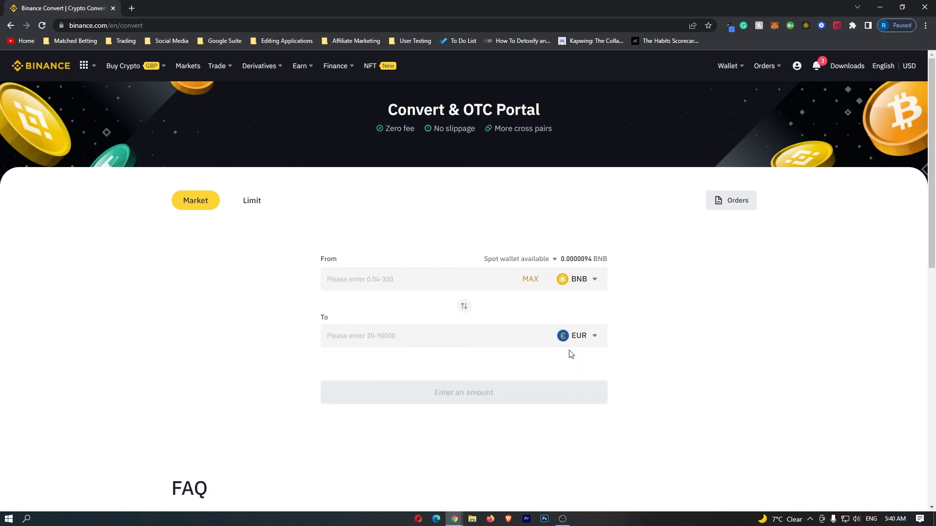
pyautogui.moveTo(577, 266)
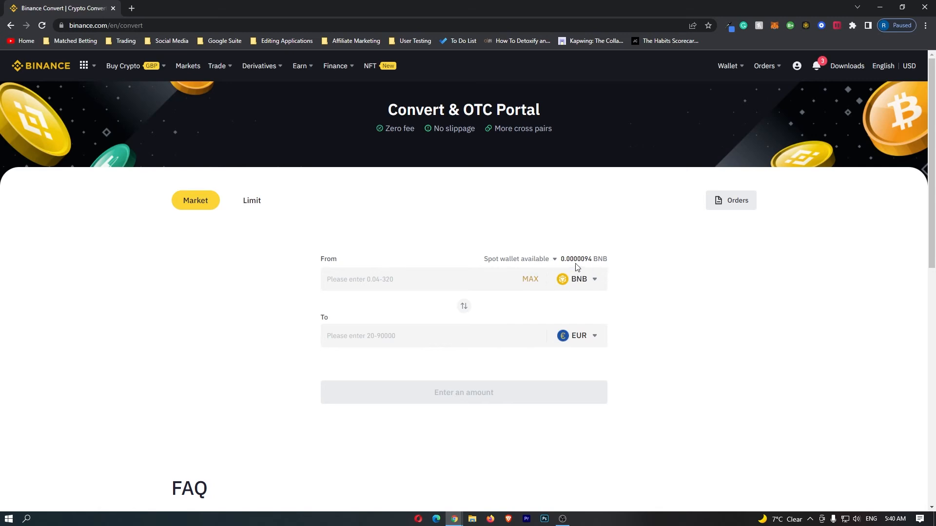
pyautogui.moveTo(595, 347)
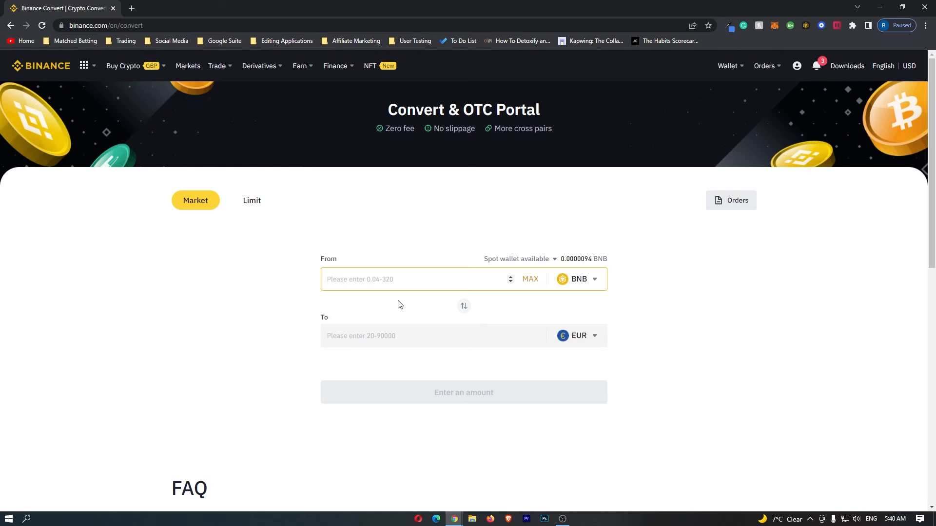
# - Enter 1 as the BNB amount to convert
pyautogui.write('1')
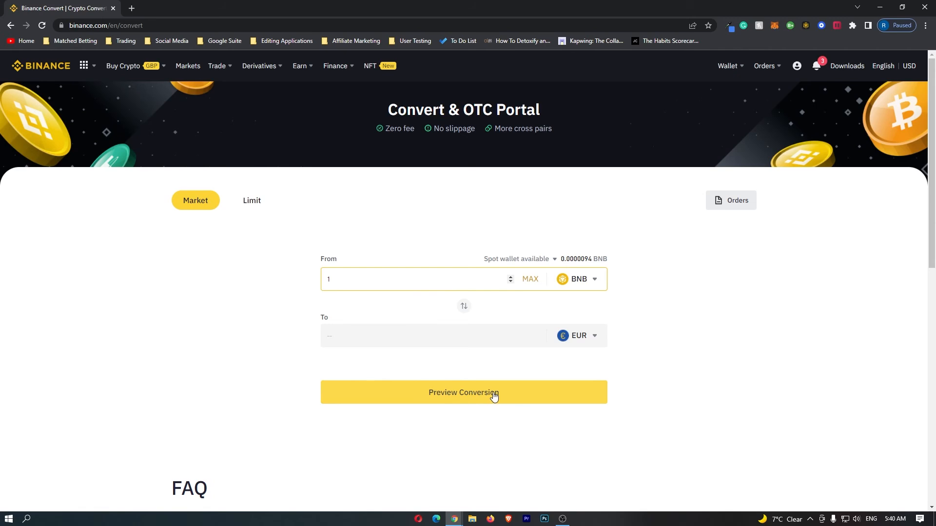
# - Preview the conversion, quoting 1 BNB at about 395.66 EUR to receive
pyautogui.click(464, 392)
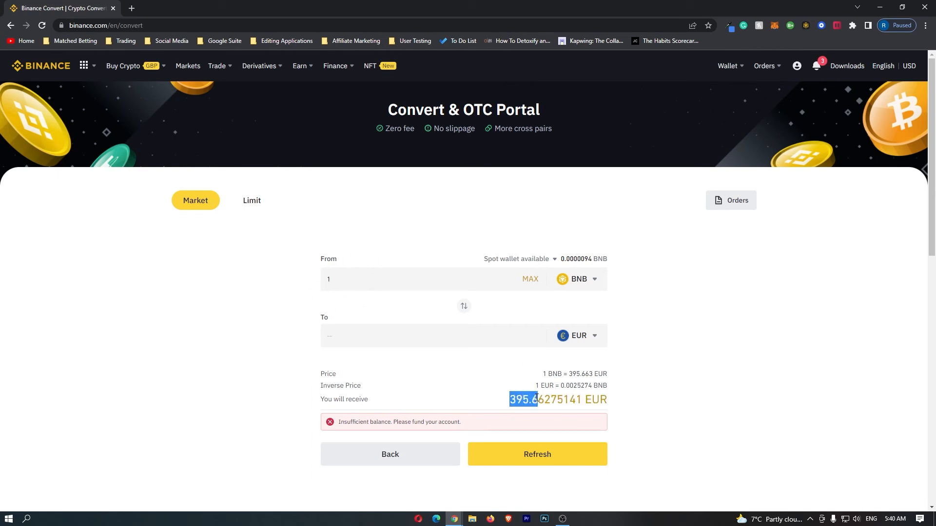
pyautogui.click(509, 406)
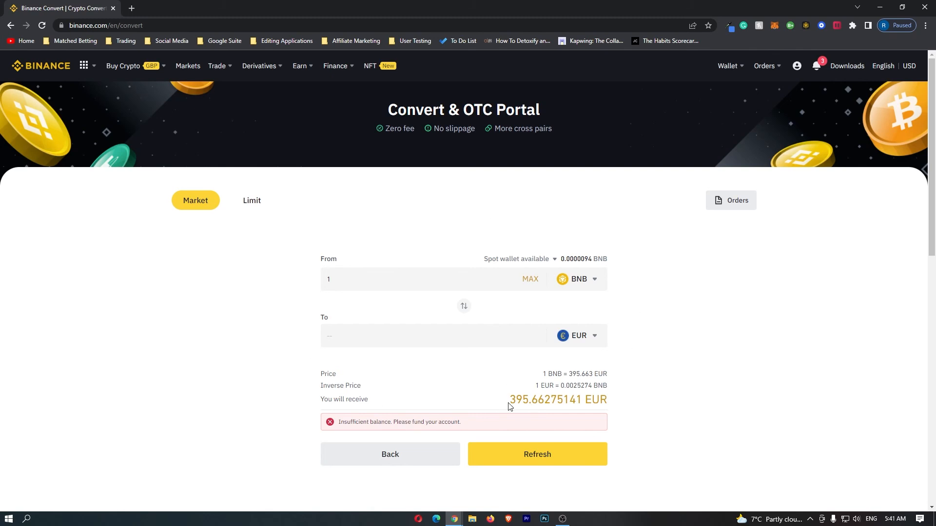